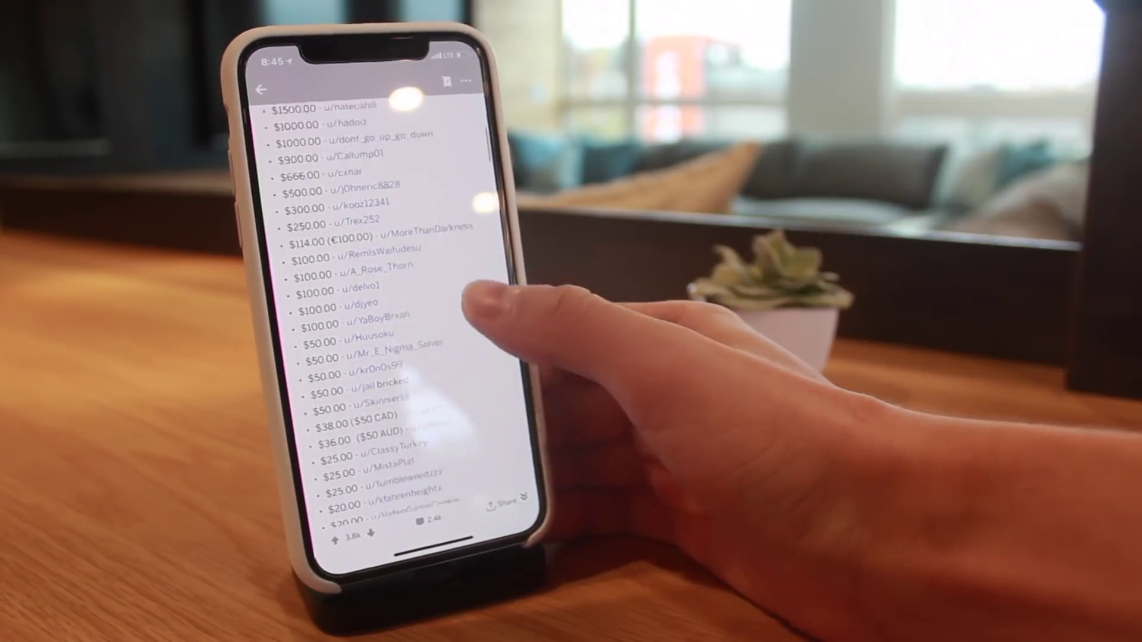
scroll("up", 3)
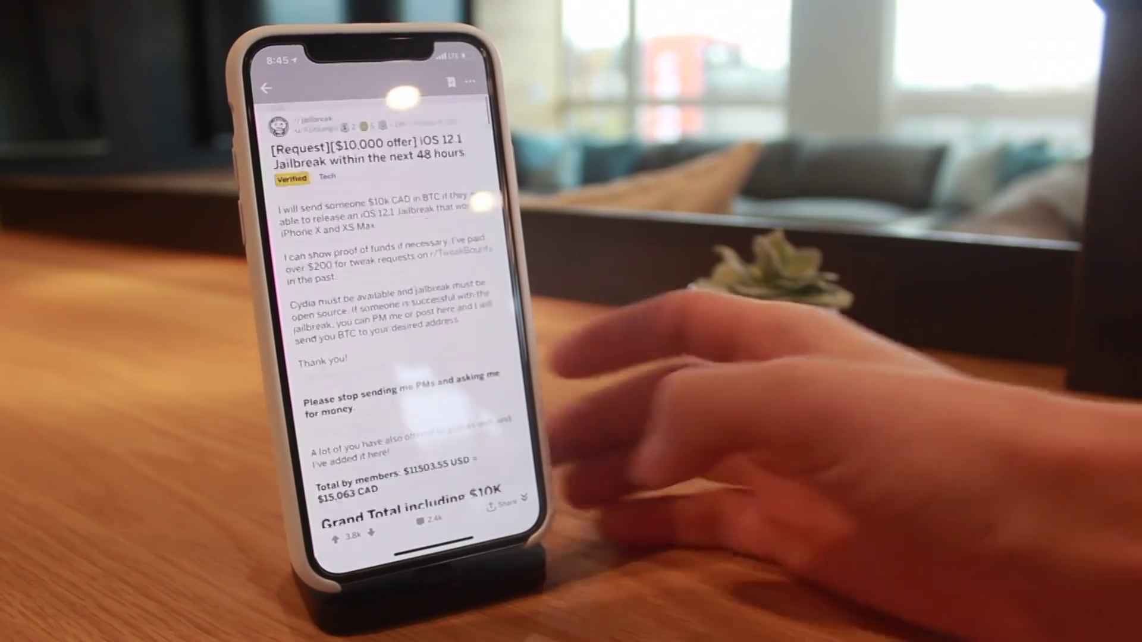